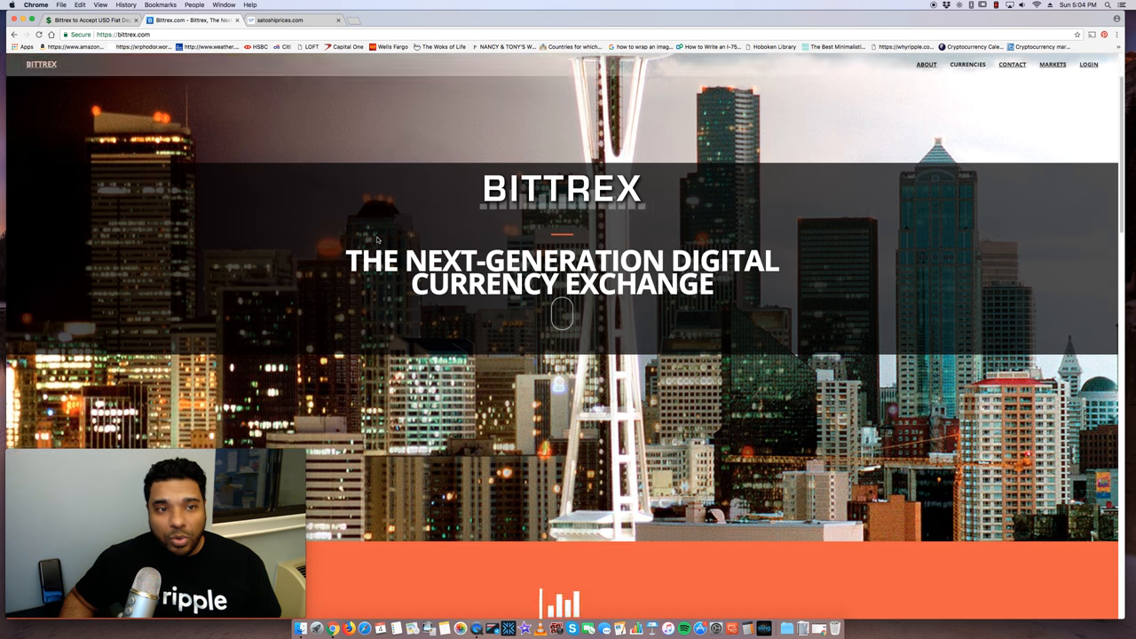
View Bittrex's supported coin list, then return to the Cryptosumer article on USD fiat deposits
left_click(966, 64)
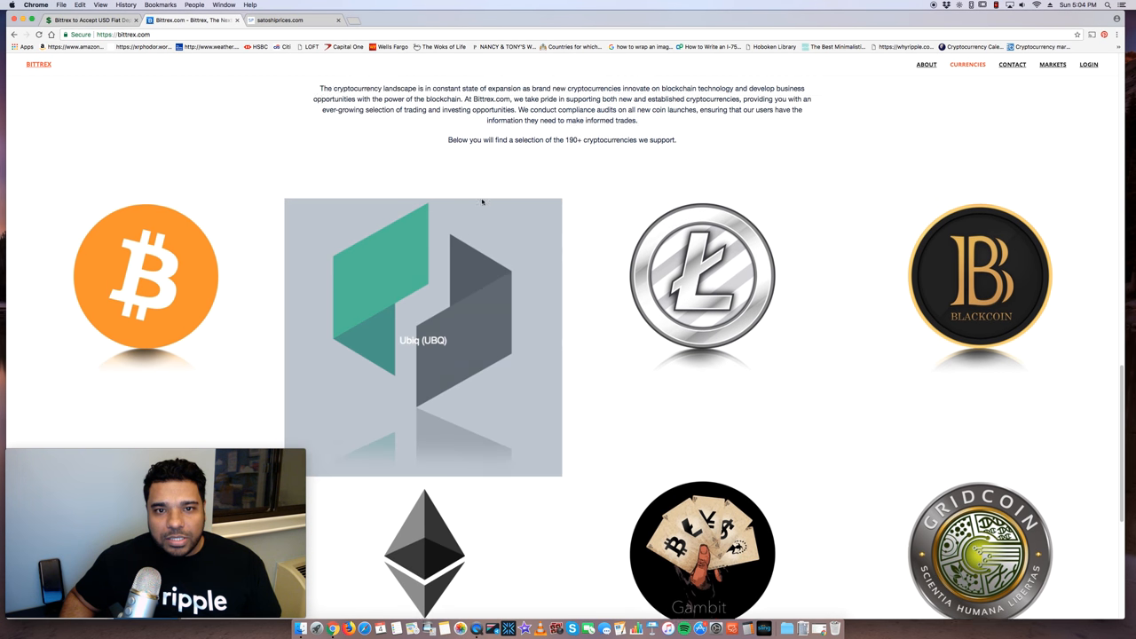
scroll("up", 3)
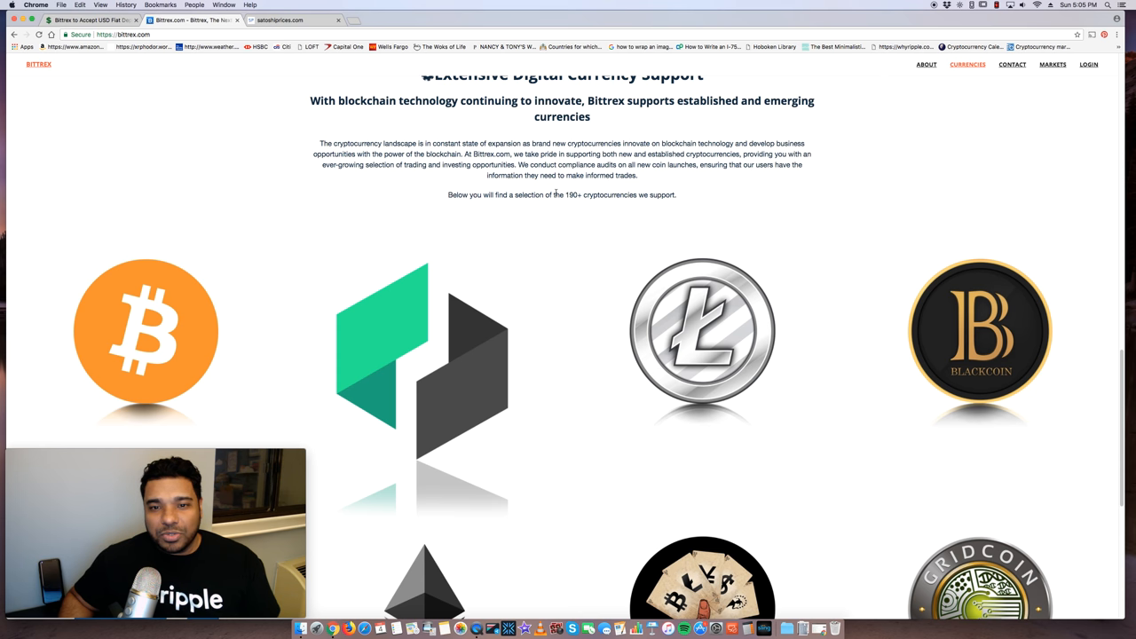
left_click(89, 19)
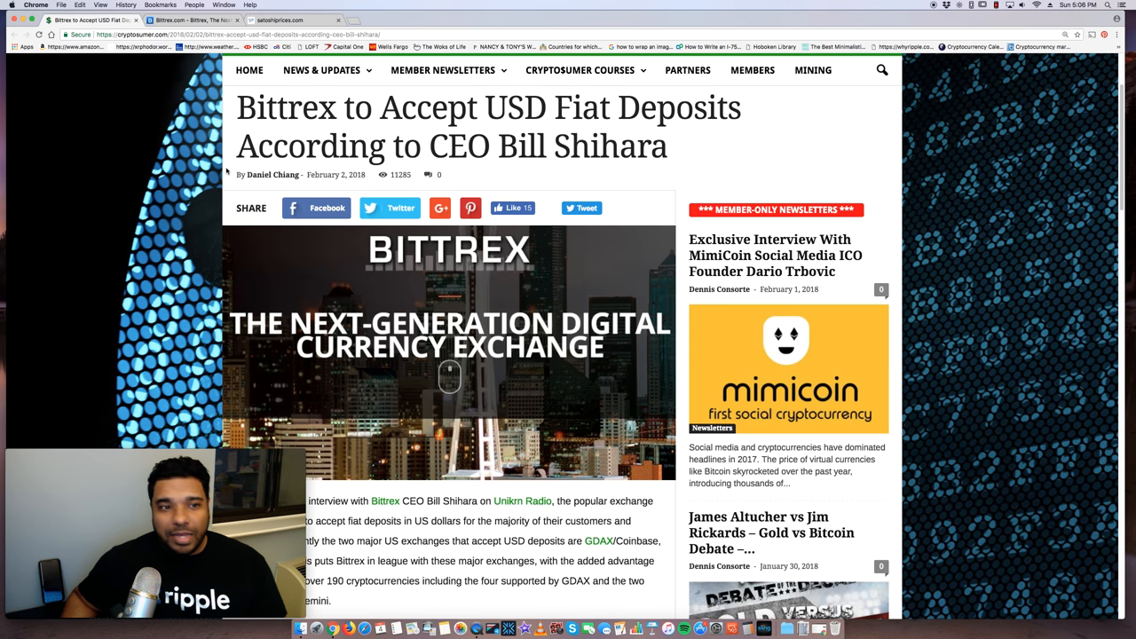
scroll("down", 3)
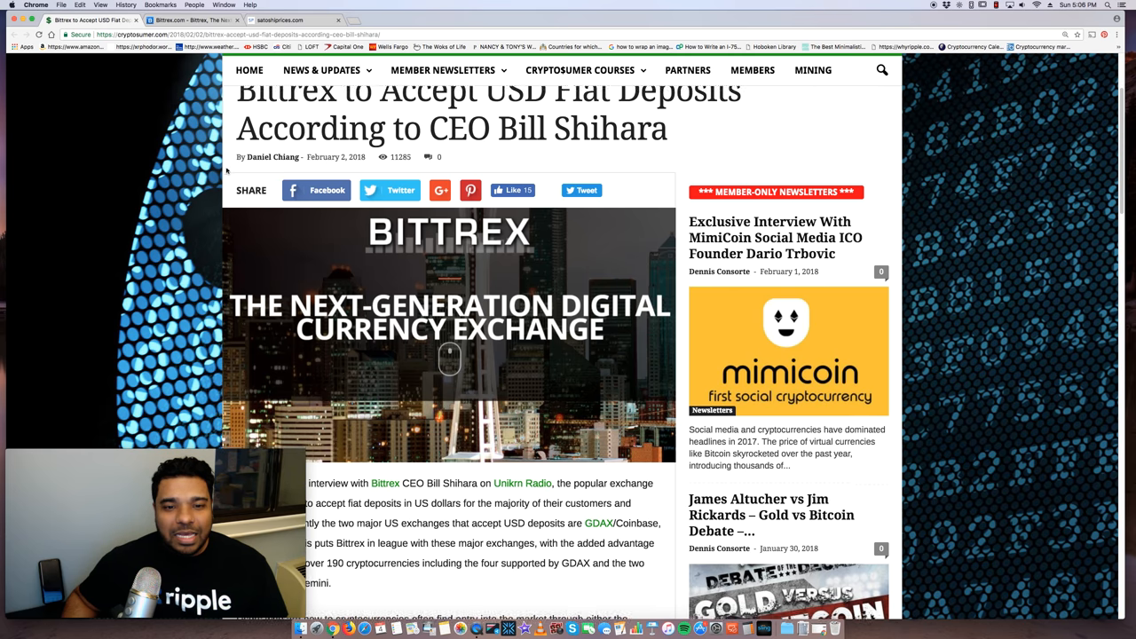
scroll("down", 3)
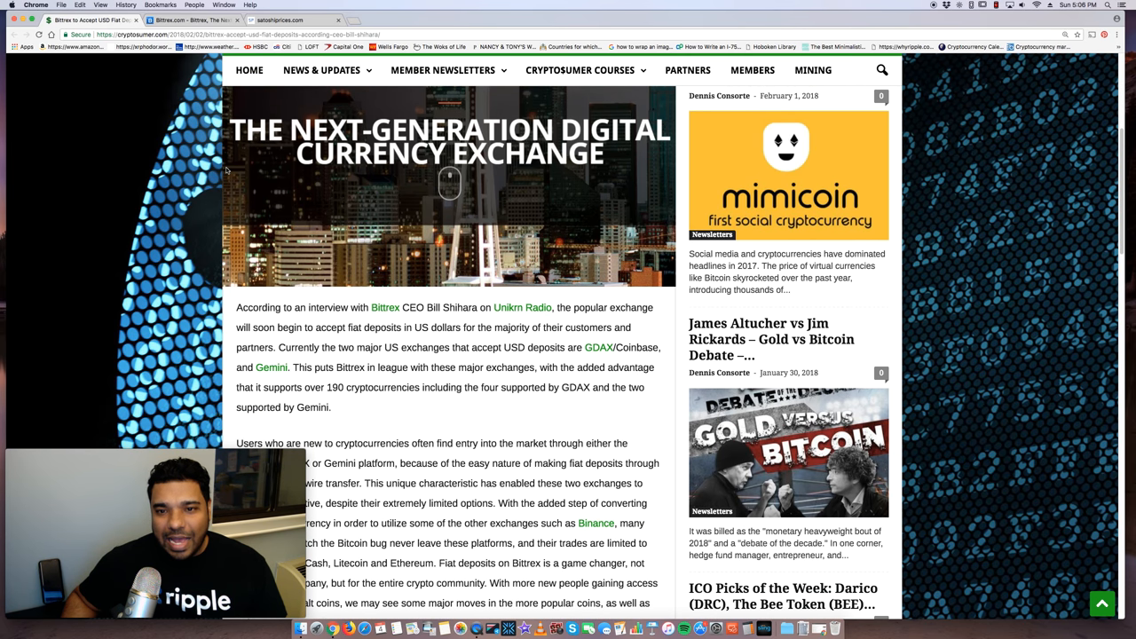
scroll("down", 3)
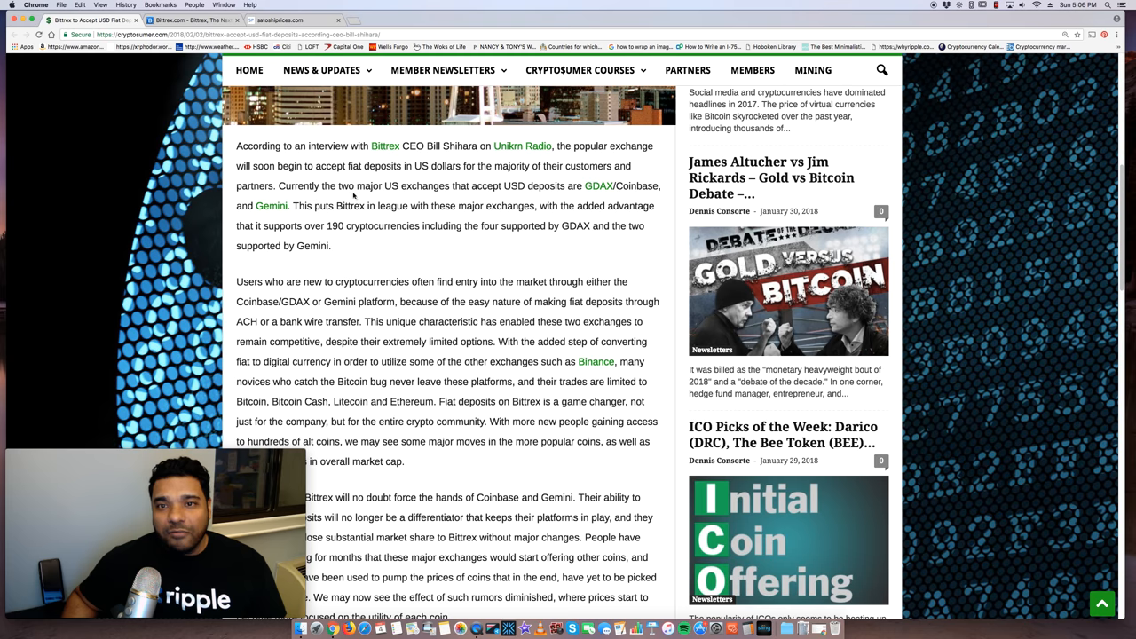
scroll("down", 3)
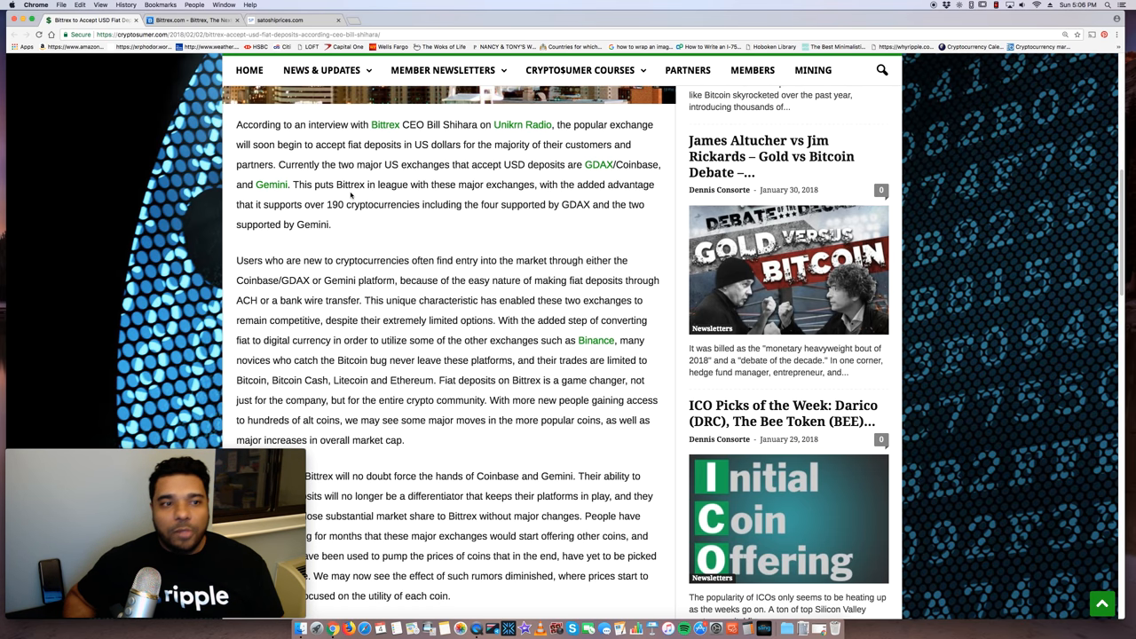
scroll("up", 3)
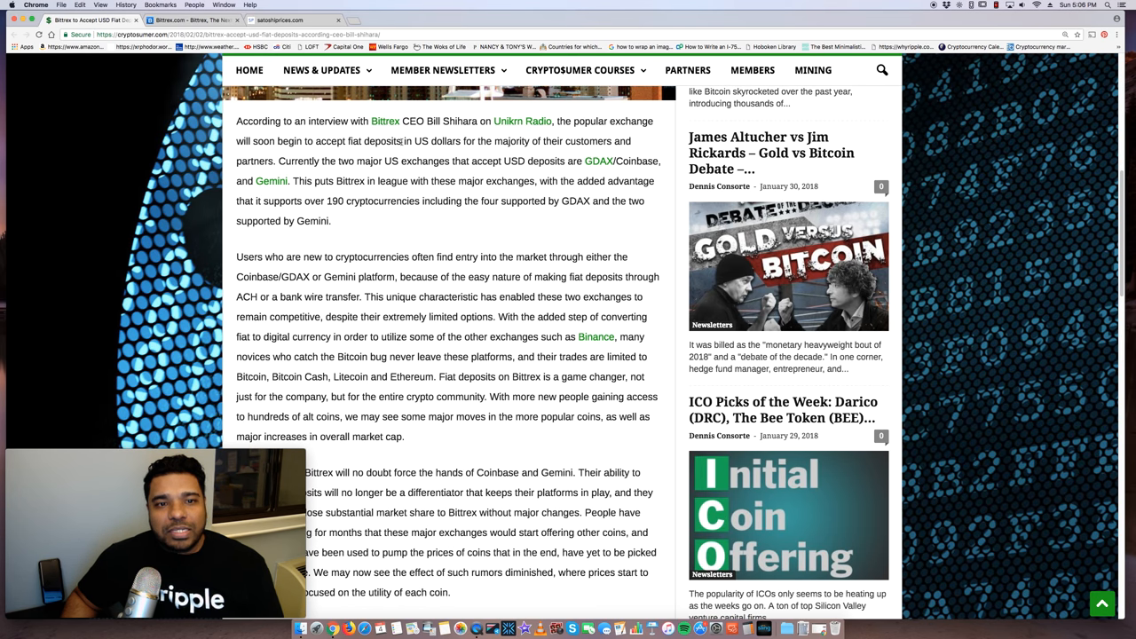
mouse_move(480, 133)
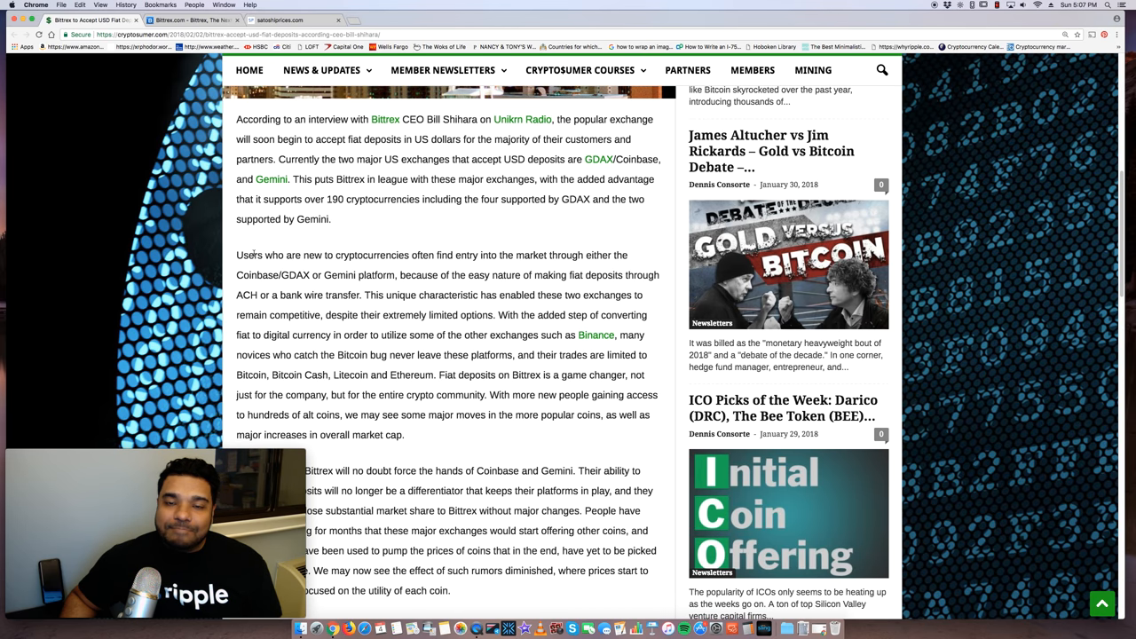
scroll("down", 3)
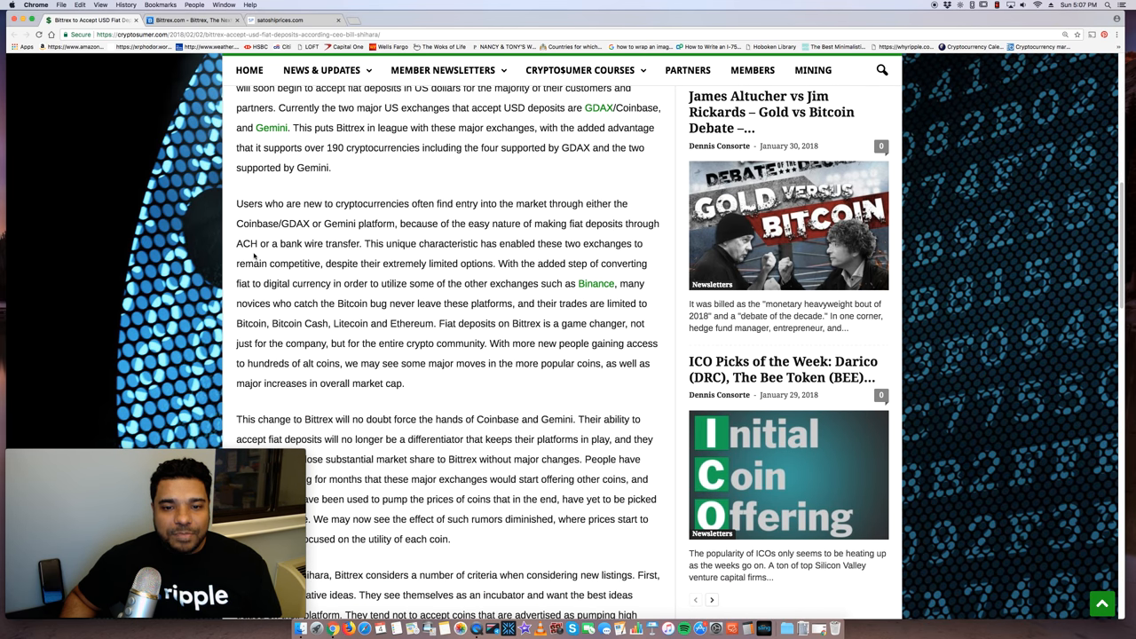
scroll("down", 3)
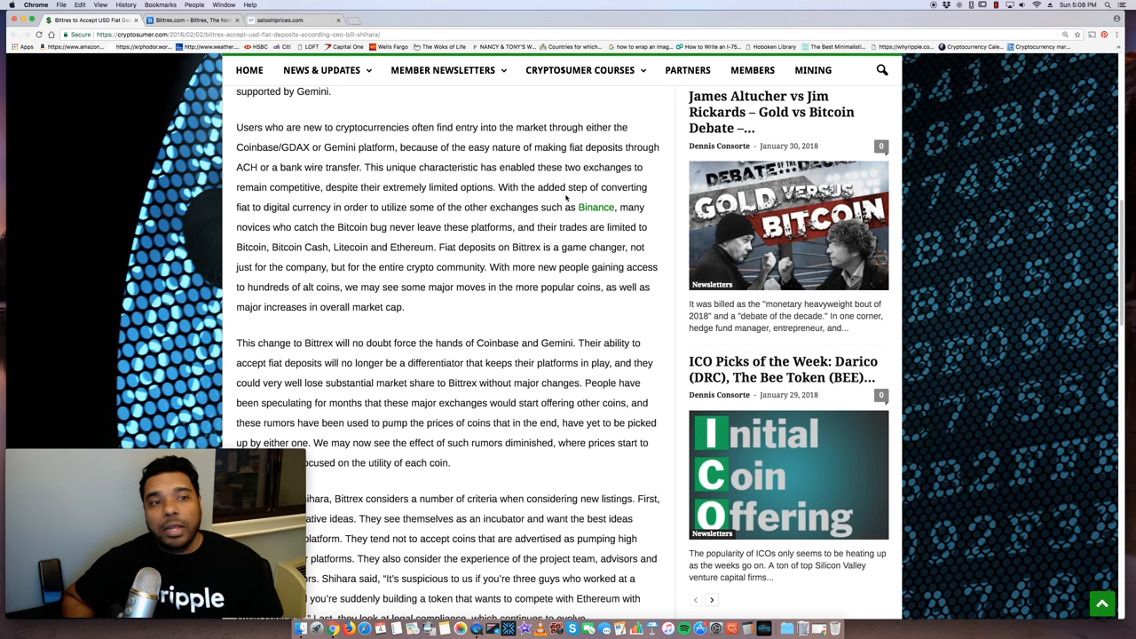
scroll("up", 3)
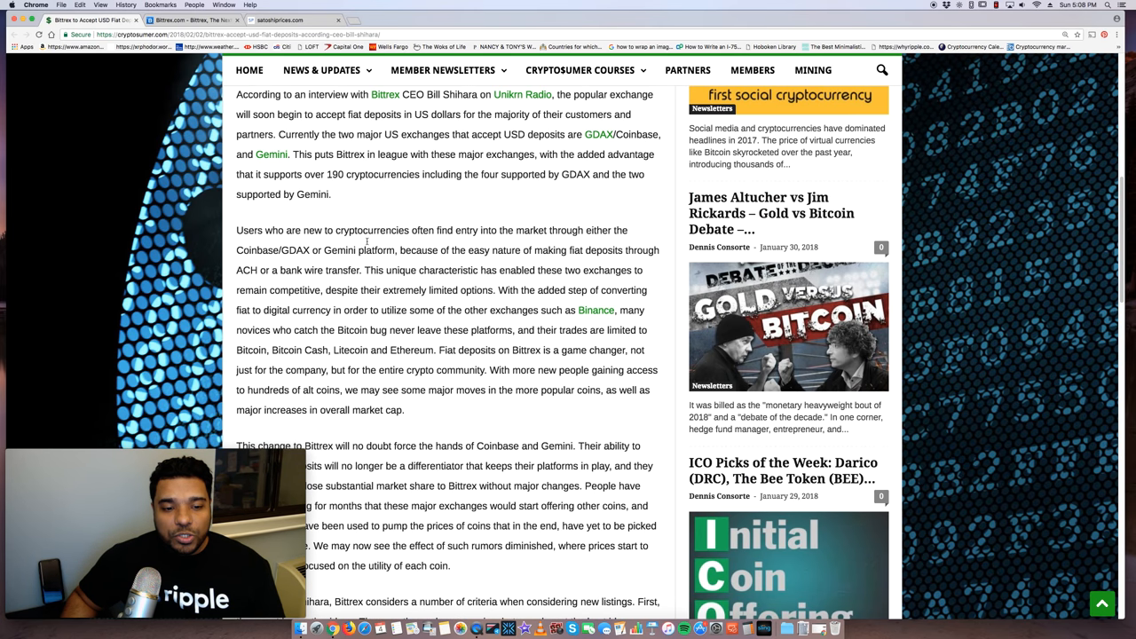
scroll("up", 3)
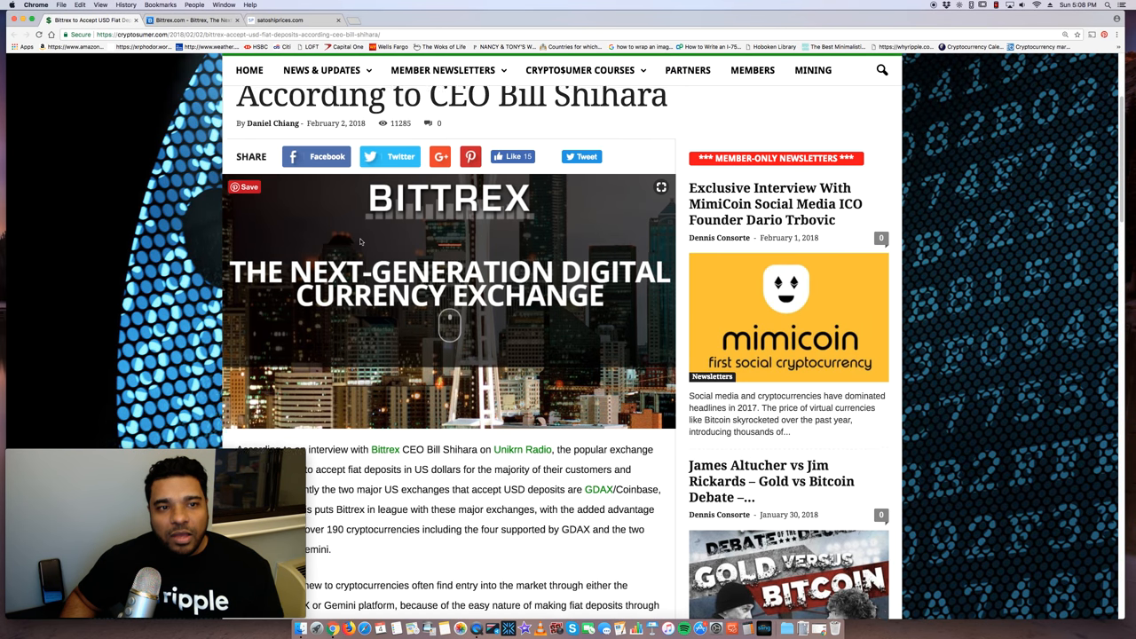
scroll("up", 3)
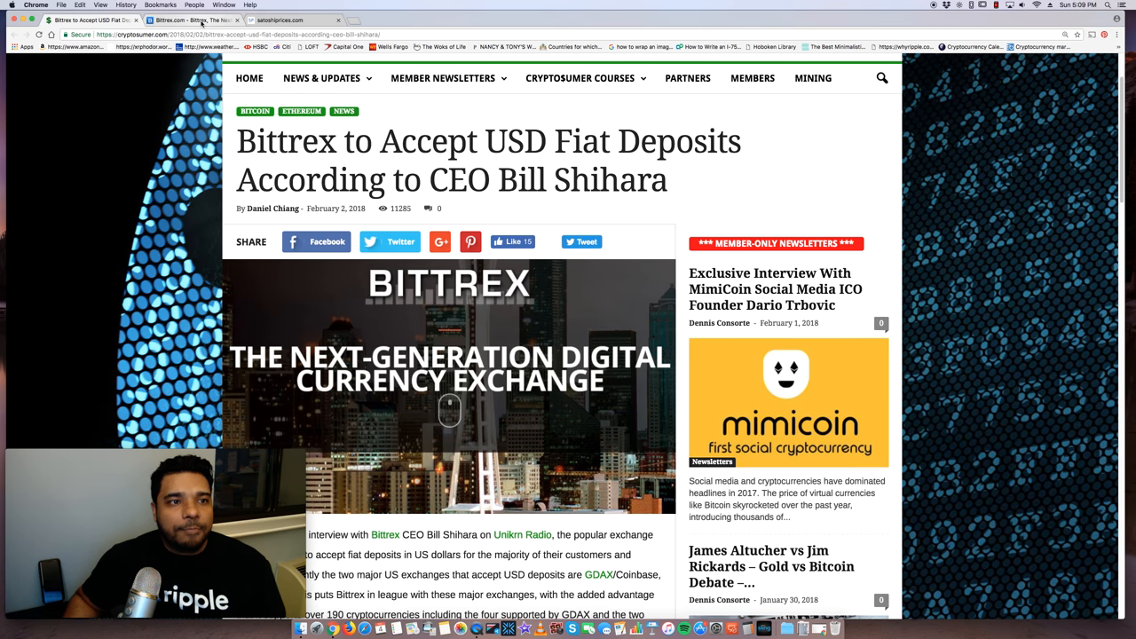
Enter 550 Cardano (ADA) in the Satoshi Prices converter to get 211.8 USD
left_click(293, 20)
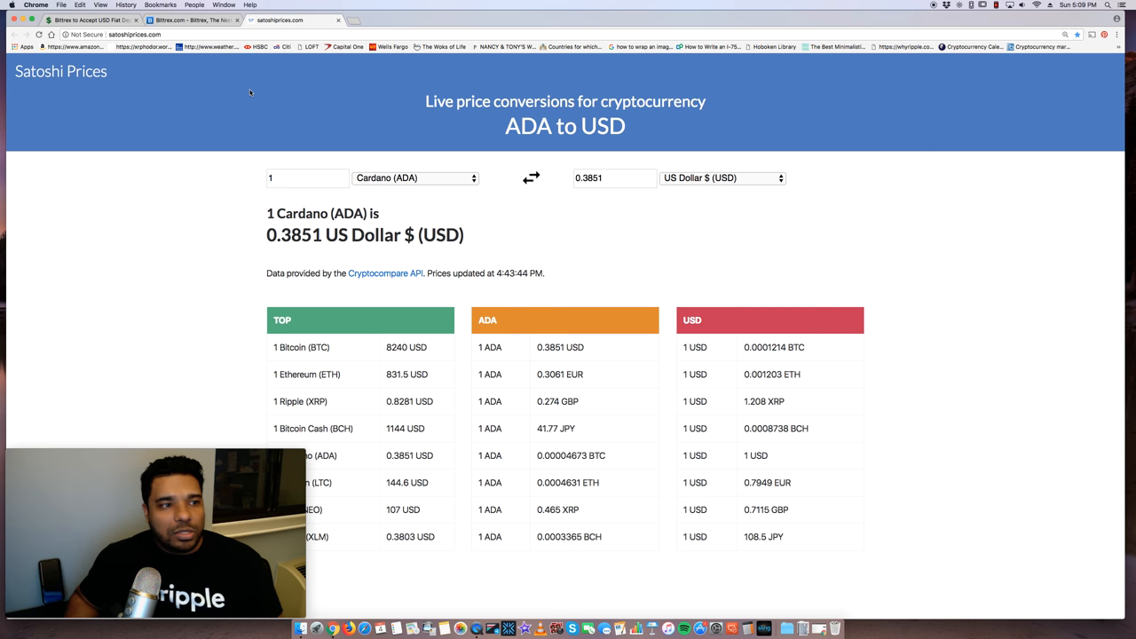
mouse_move(191, 92)
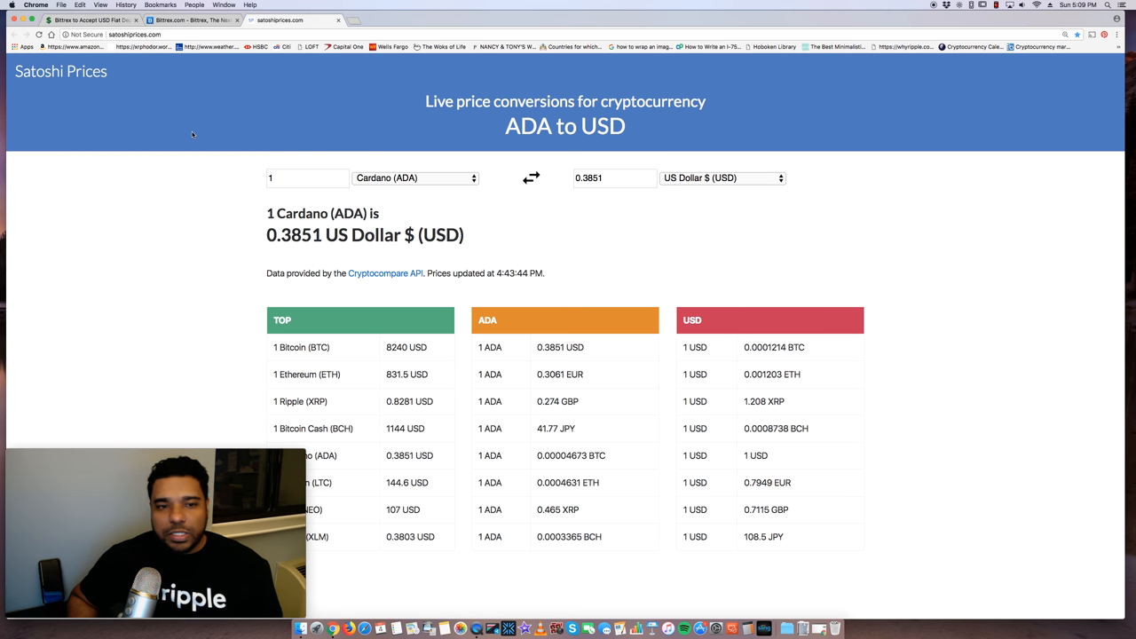
left_click(415, 178)
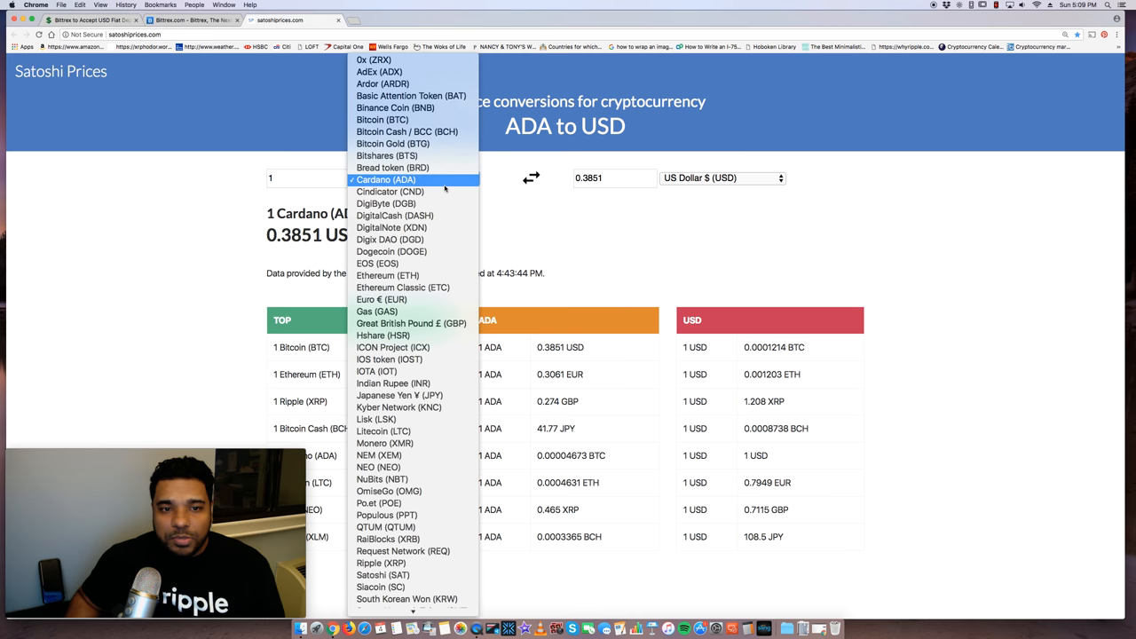
left_click(386, 179)
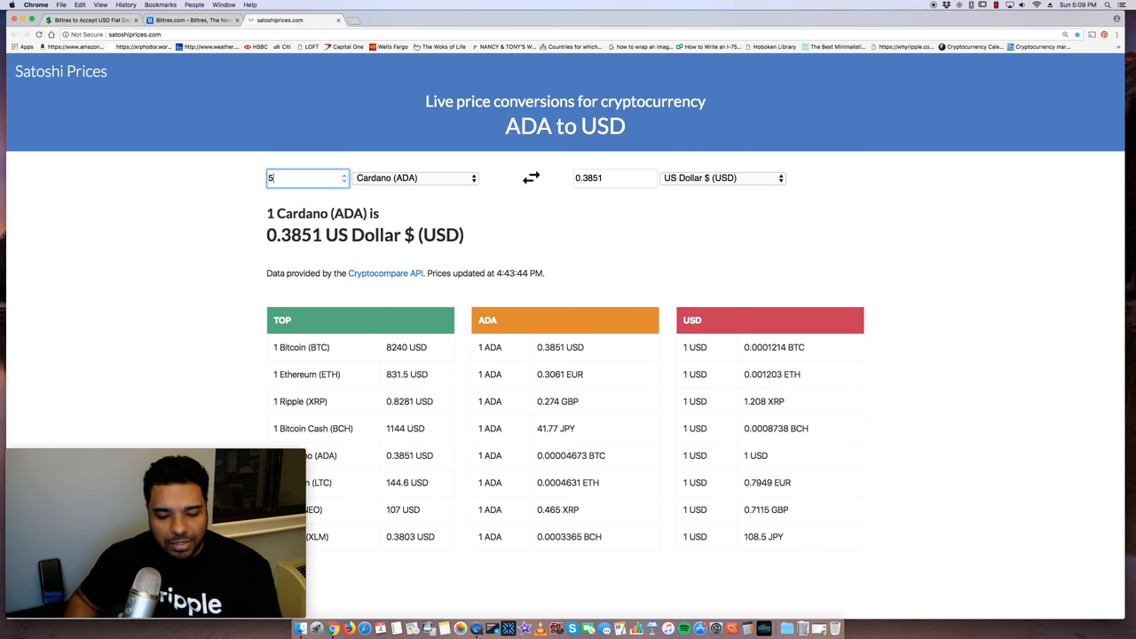
type("50")
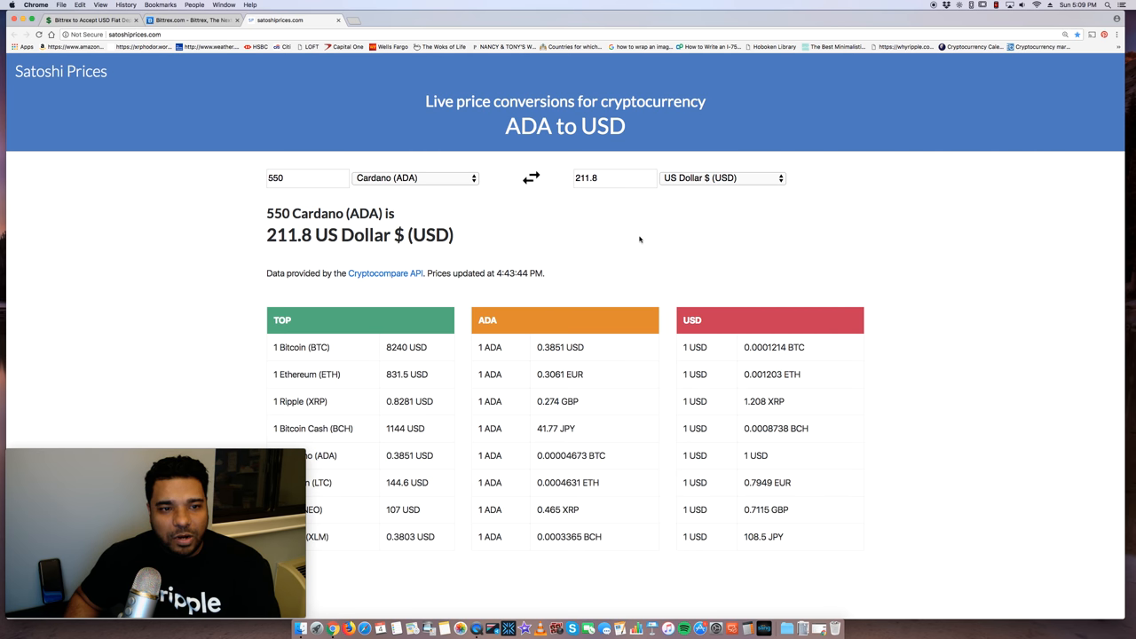
double_click(277, 235)
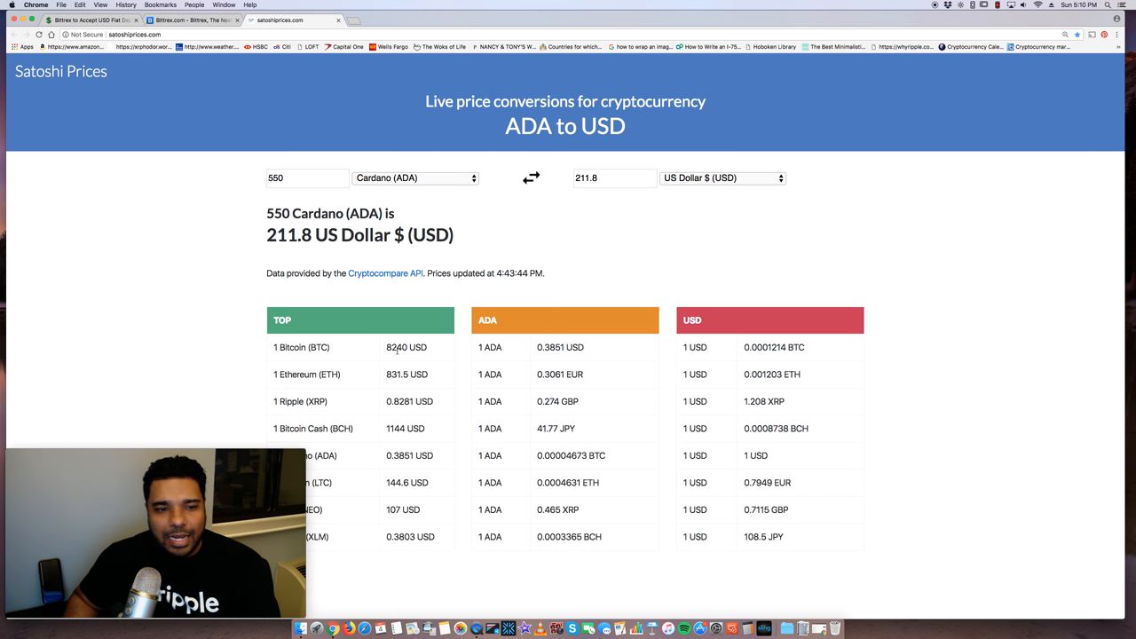
Switch the converter's source currency from Cardano to Ethereum (ETH)
left_click(416, 178)
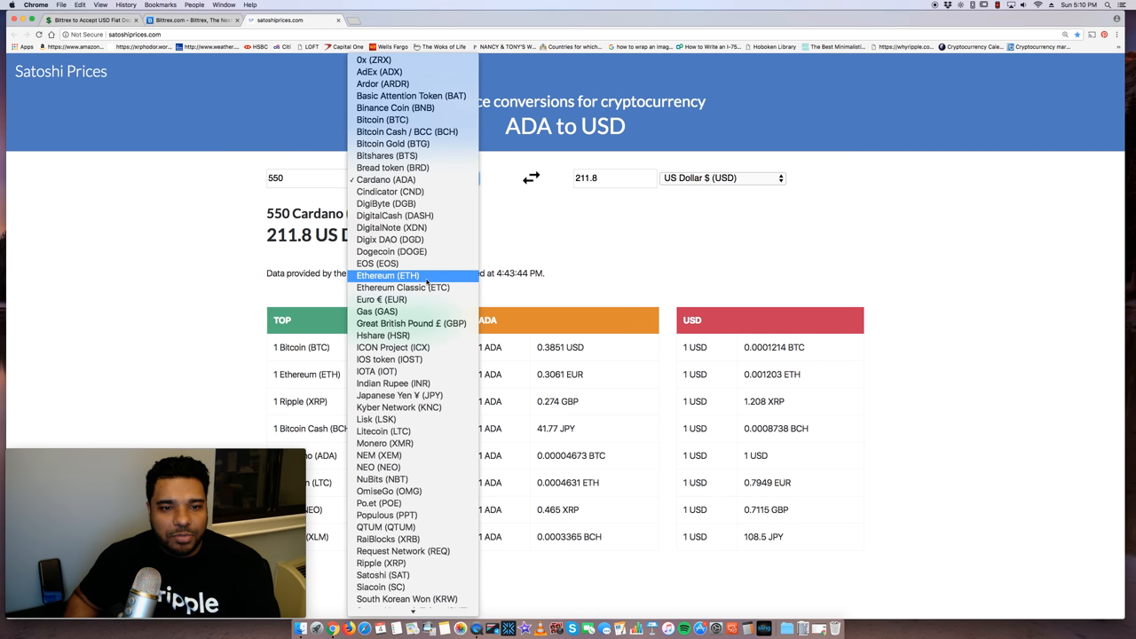
left_click(387, 275)
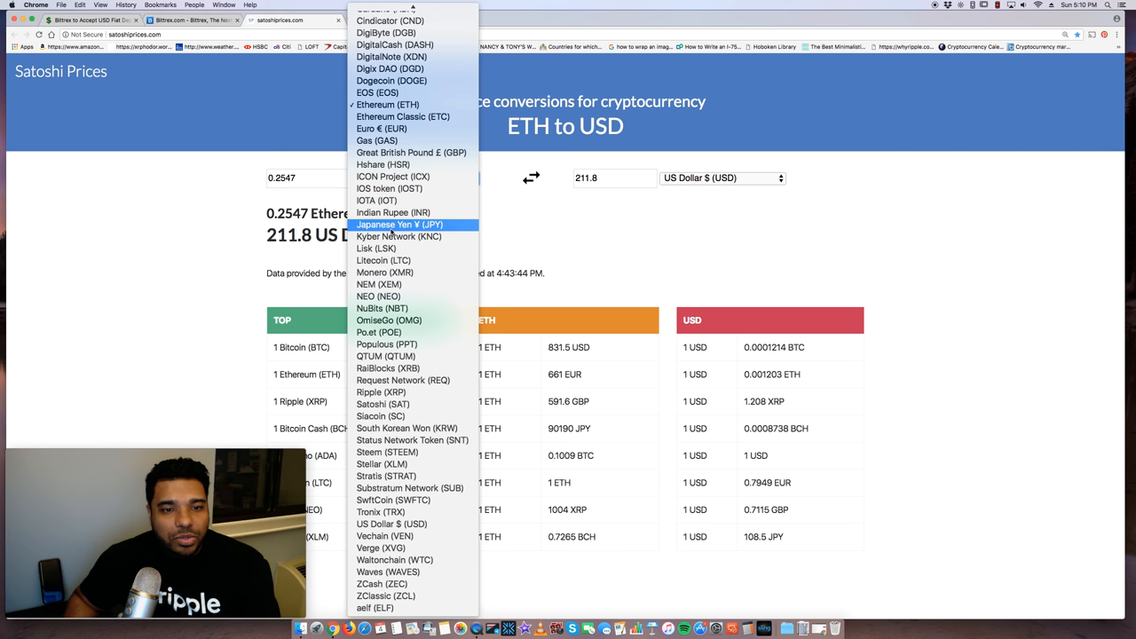
left_click(383, 273)
type("30")
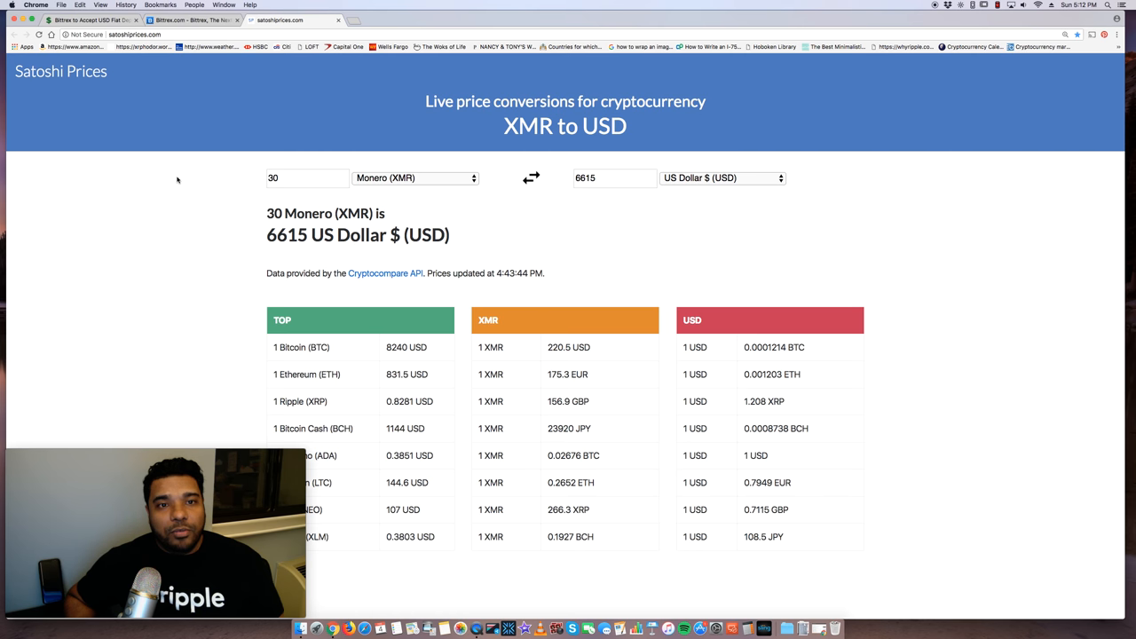
mouse_move(240, 171)
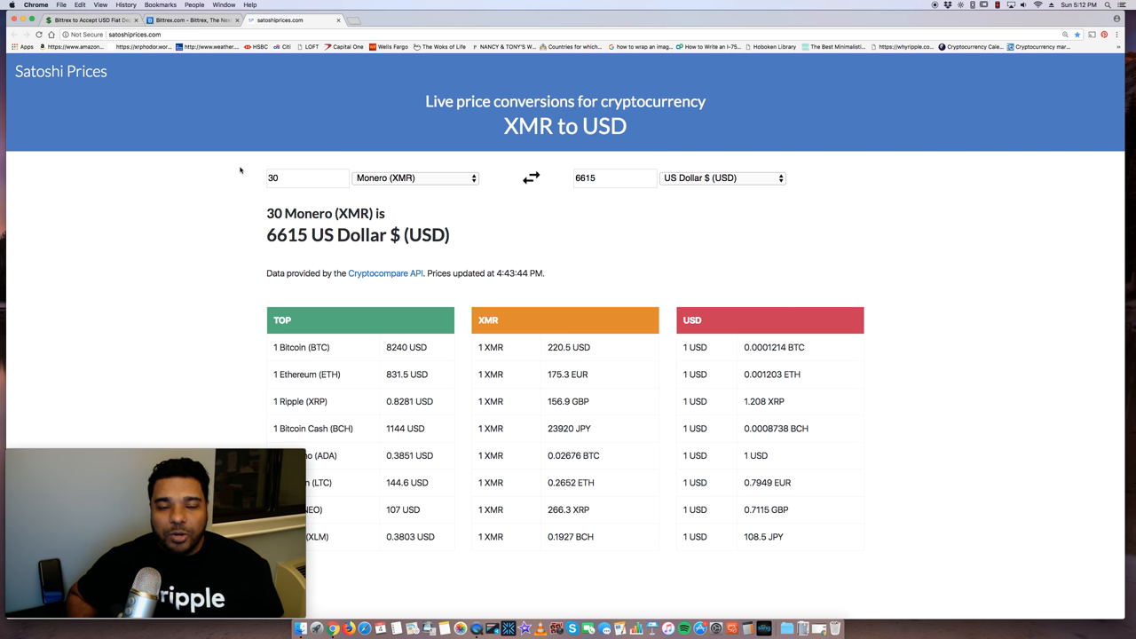